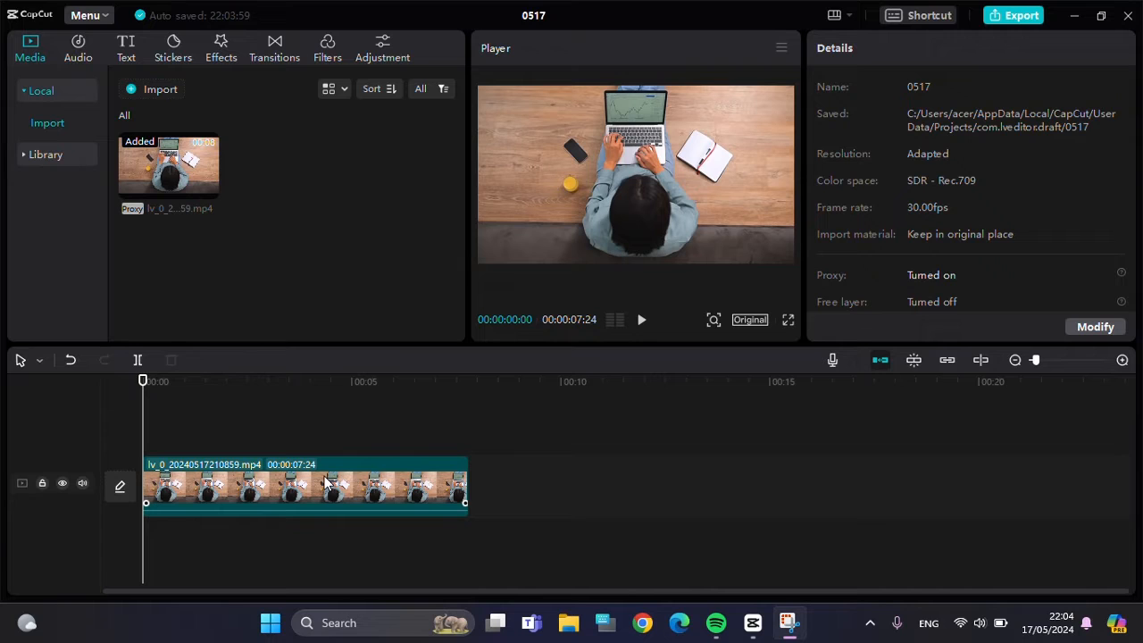
- Copy the laptop desk clip and paste it onto a new track above
right_click(304, 487)
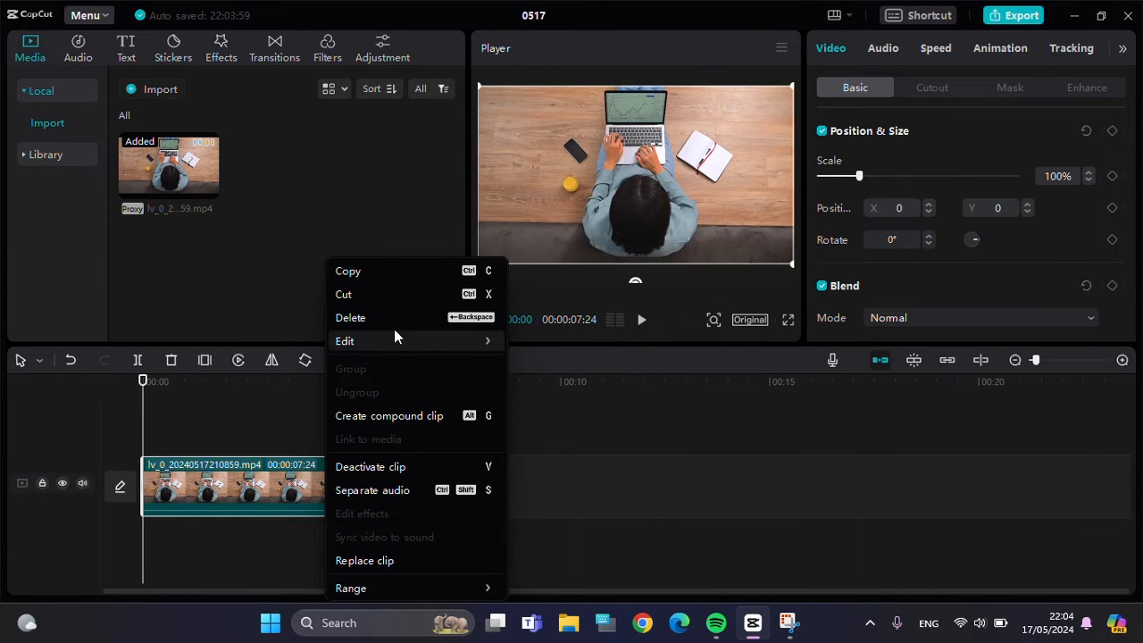
click(274, 483)
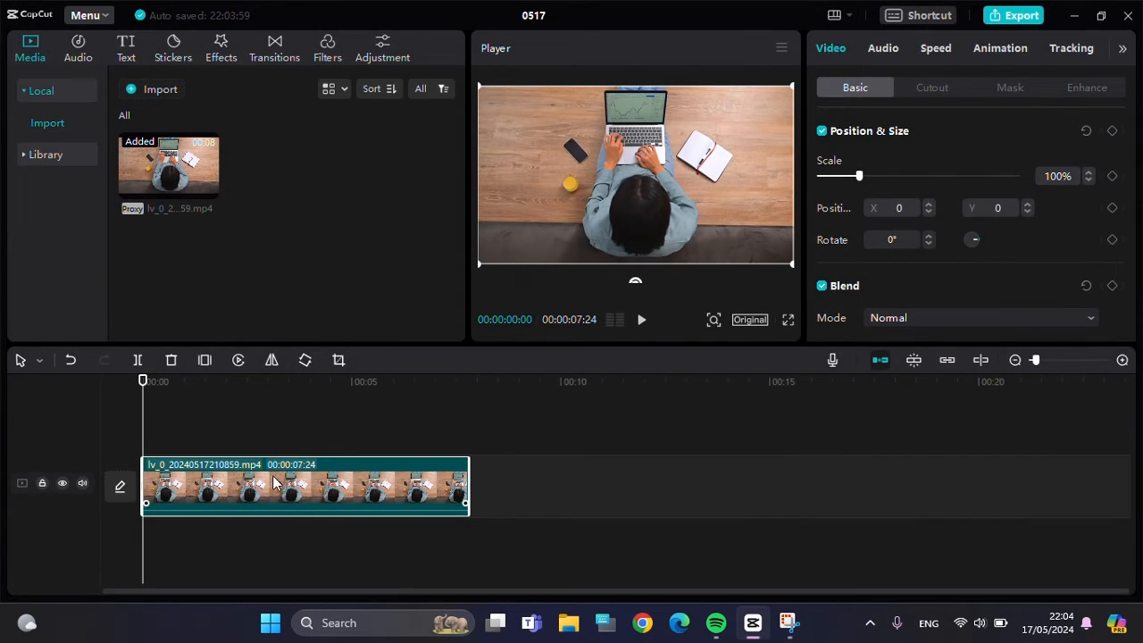
right_click(277, 482)
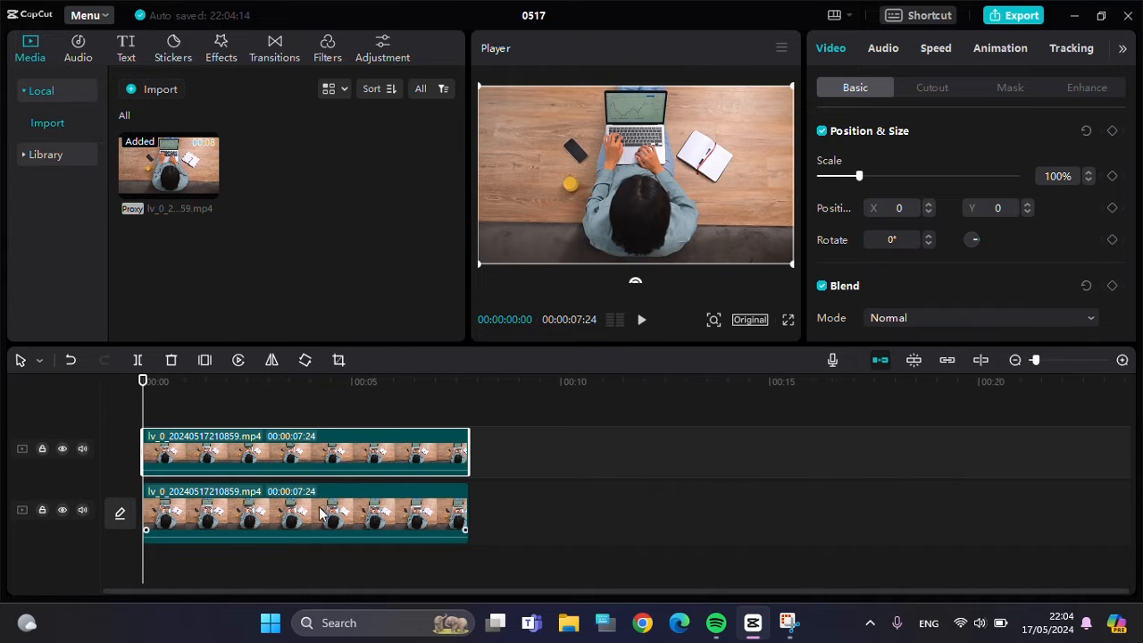
- Select the upper duplicate clip and show its Mask settings
click(219, 448)
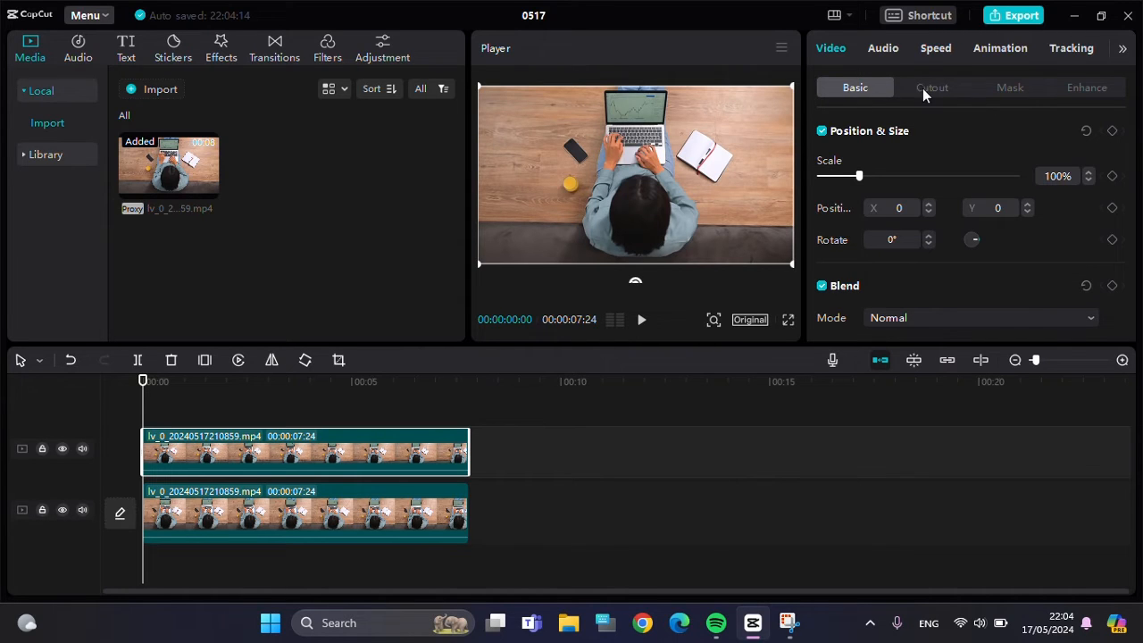
click(1009, 87)
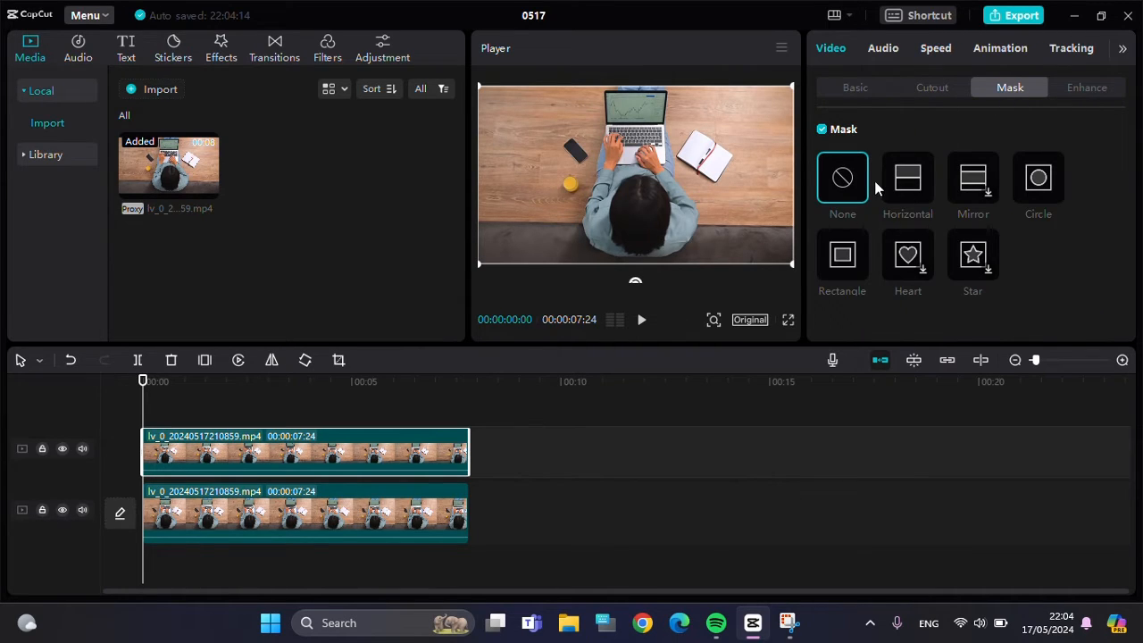
mouse_move(956, 229)
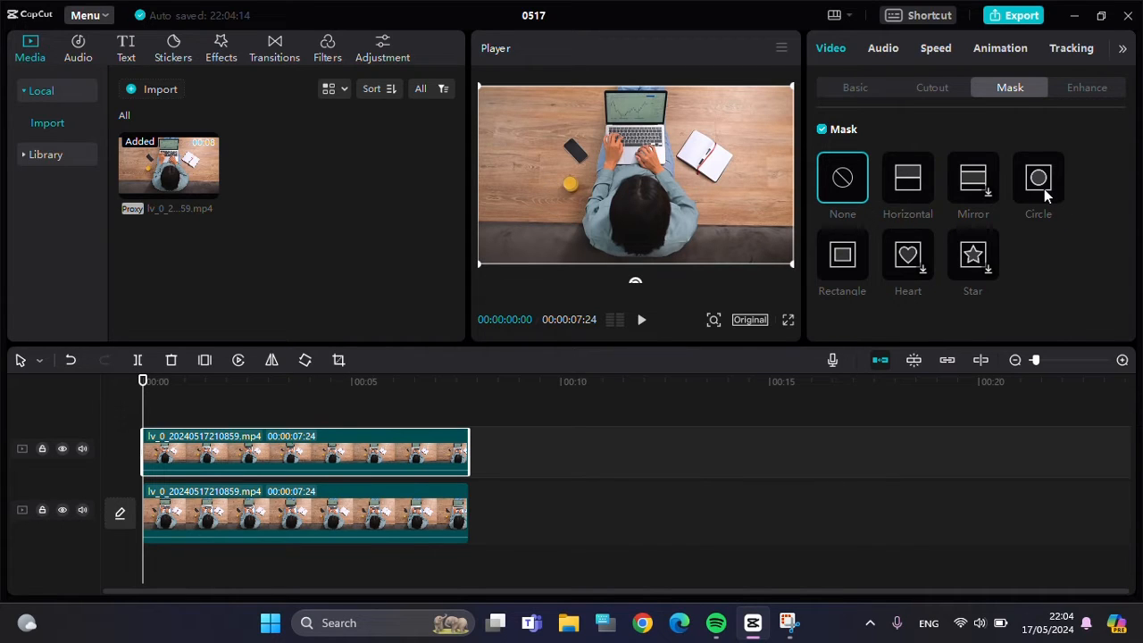
- Apply a Circle mask, shrink it to a small oval beside the phone
click(1038, 178)
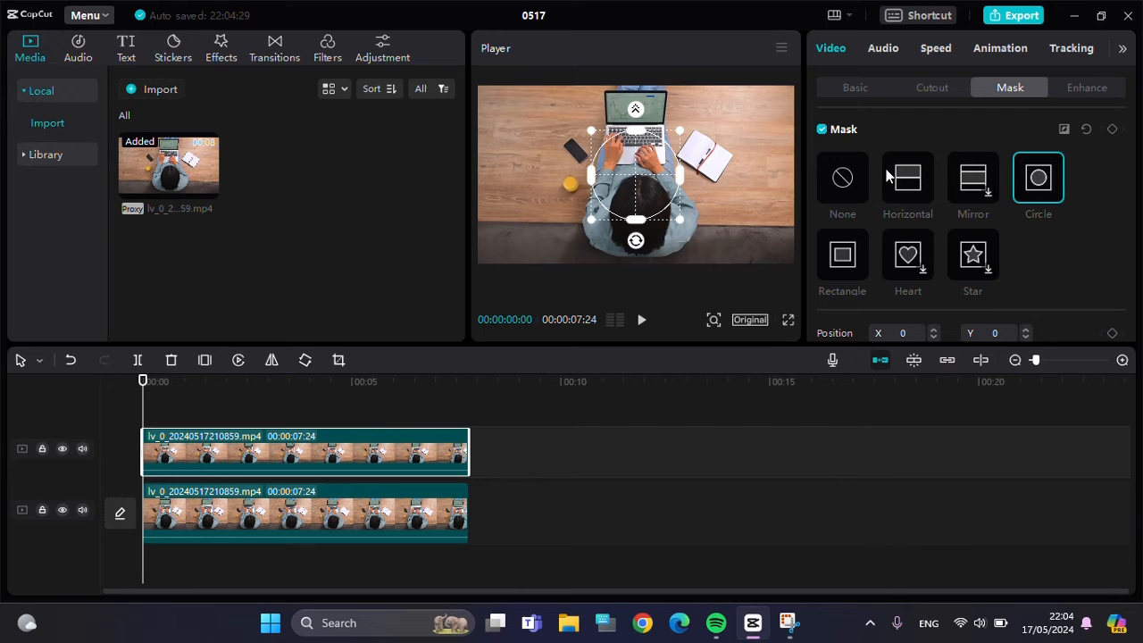
drag(634, 174, 558, 174)
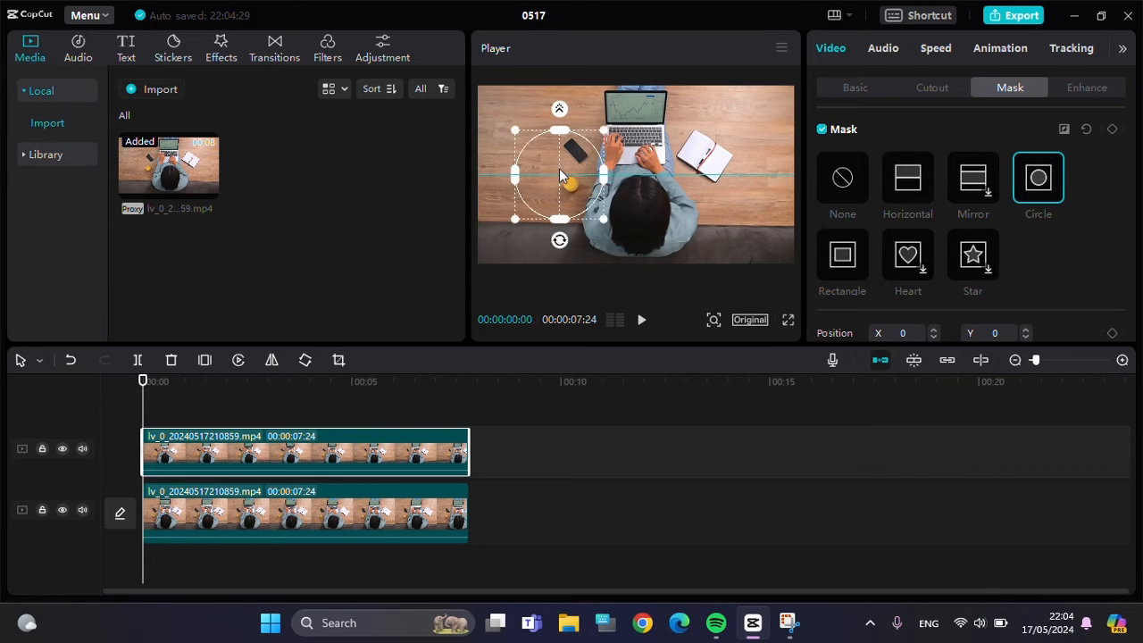
drag(559, 174, 536, 165)
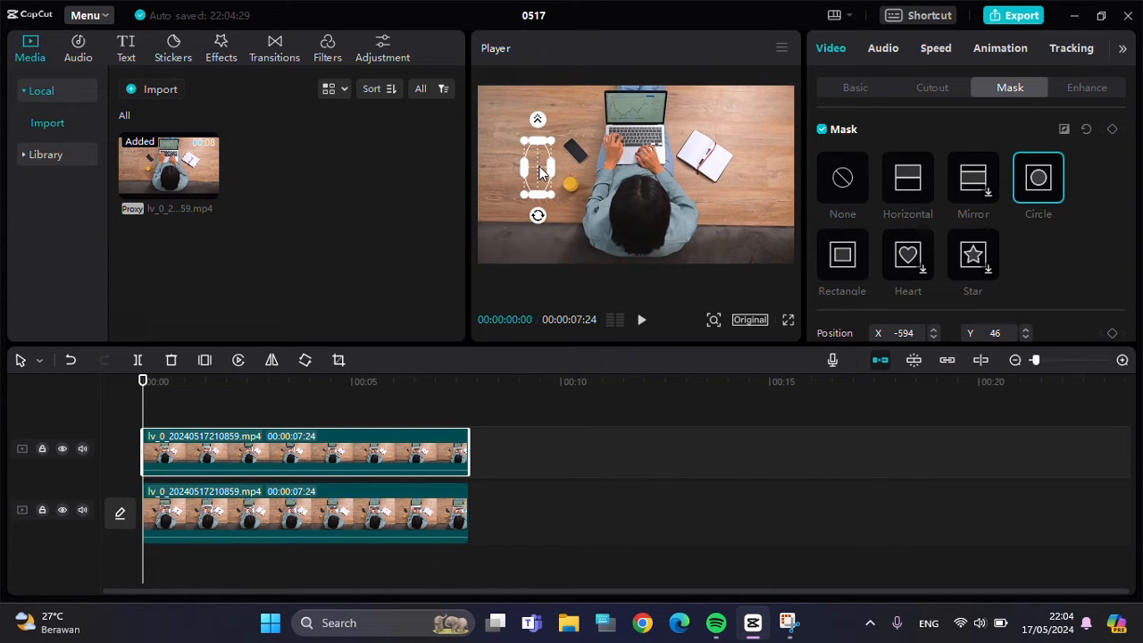
drag(539, 168, 549, 164)
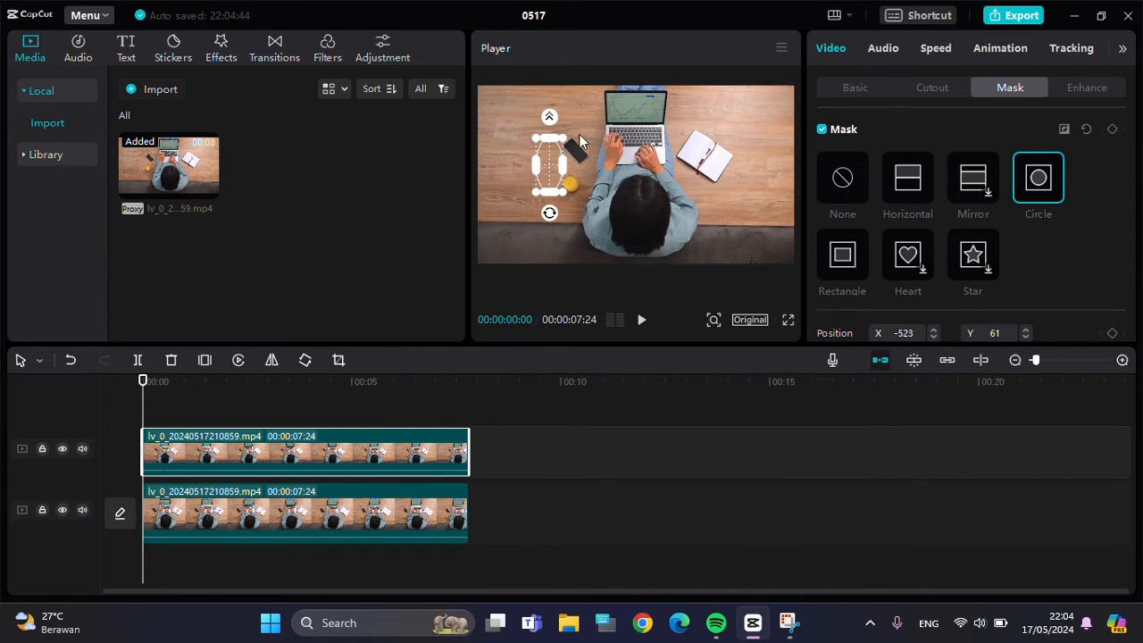
mouse_move(723, 333)
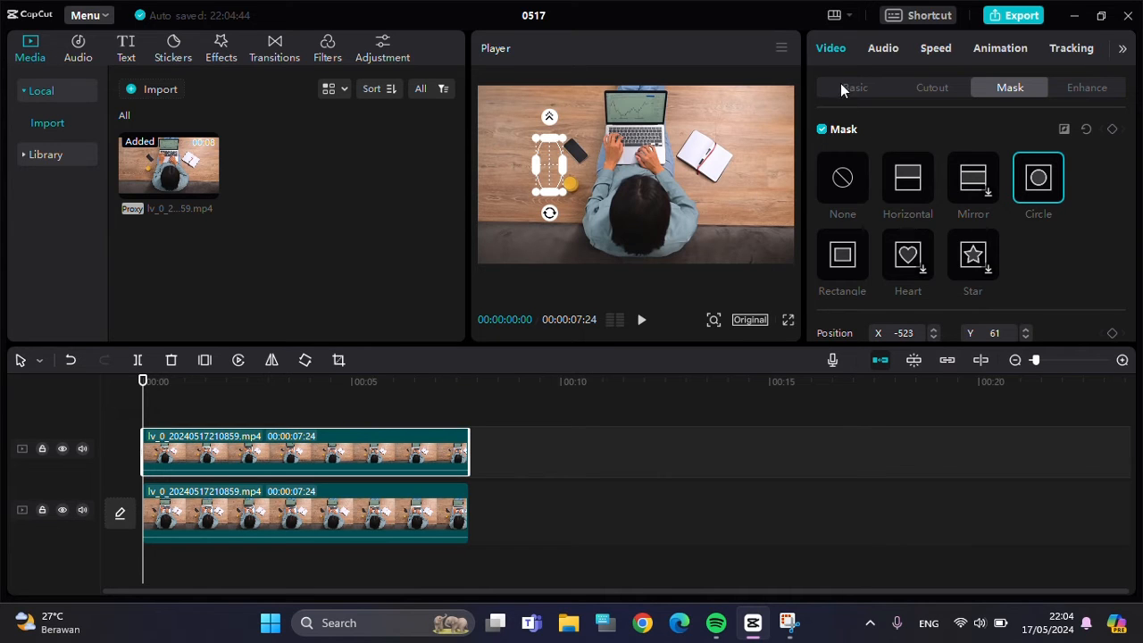
- Rotate the overlay -45° and shift it so the desk patch hides the phone
click(855, 86)
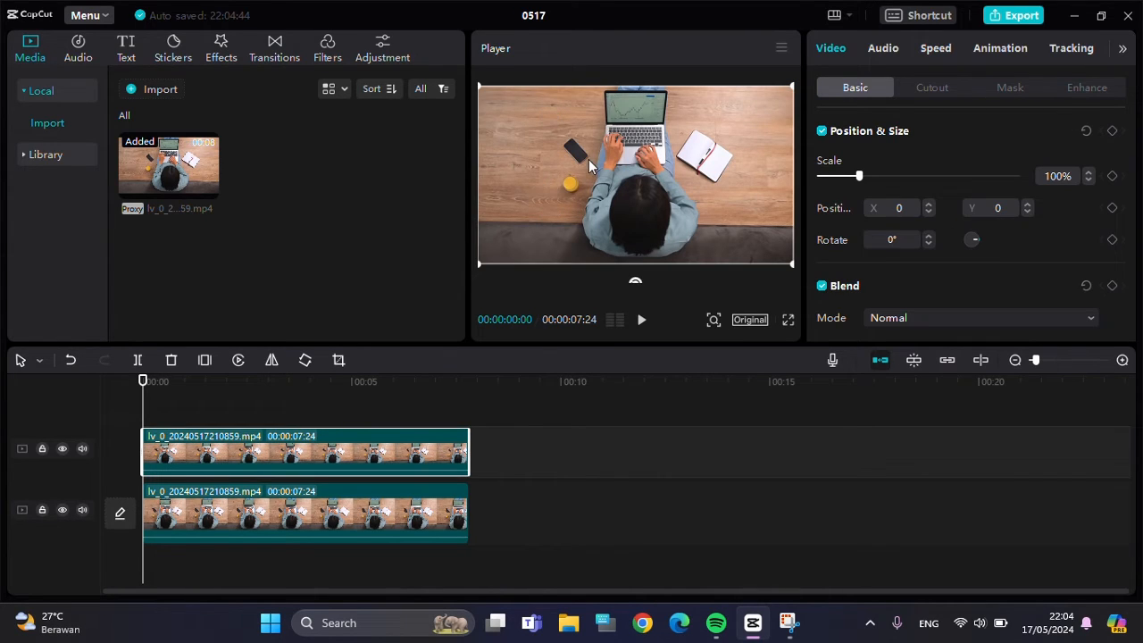
drag(585, 165, 611, 156)
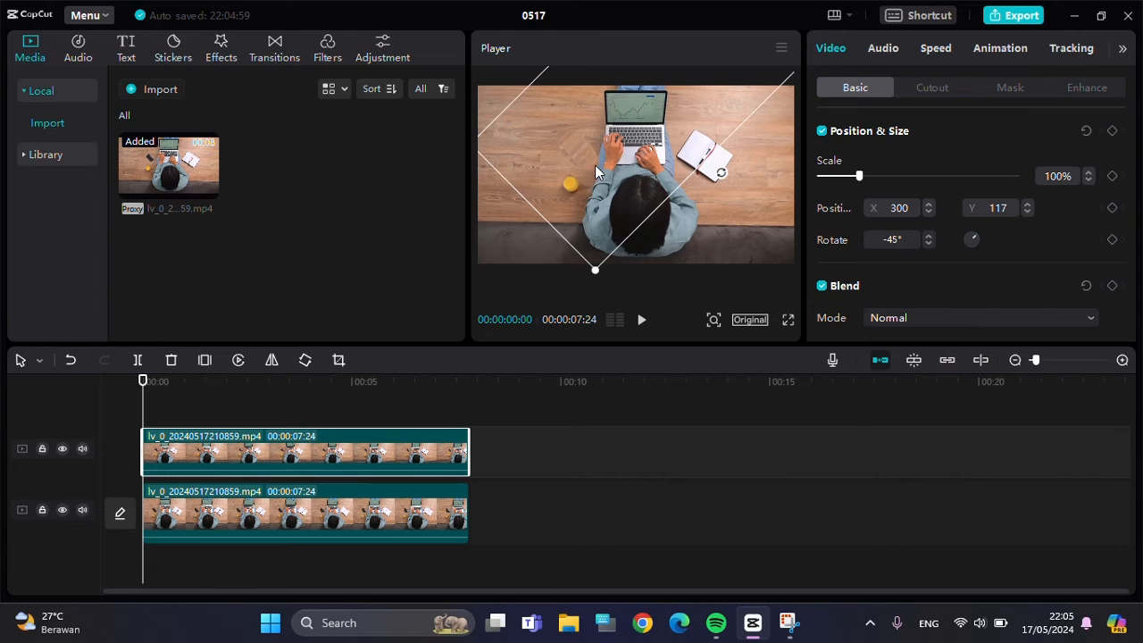
drag(595, 270, 594, 273)
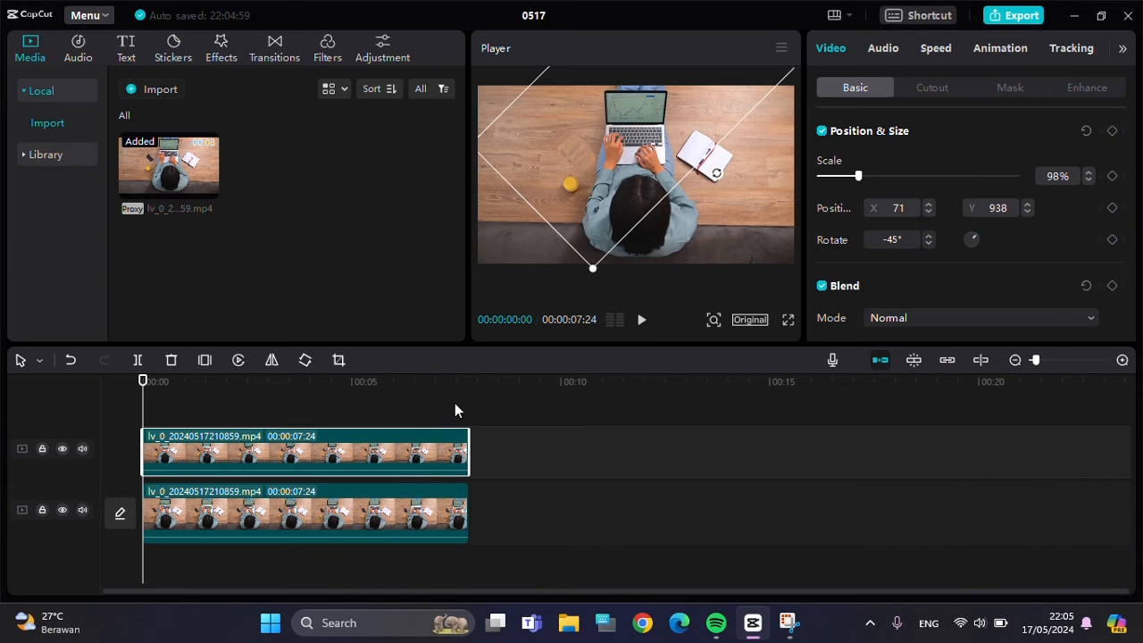
click(641, 318)
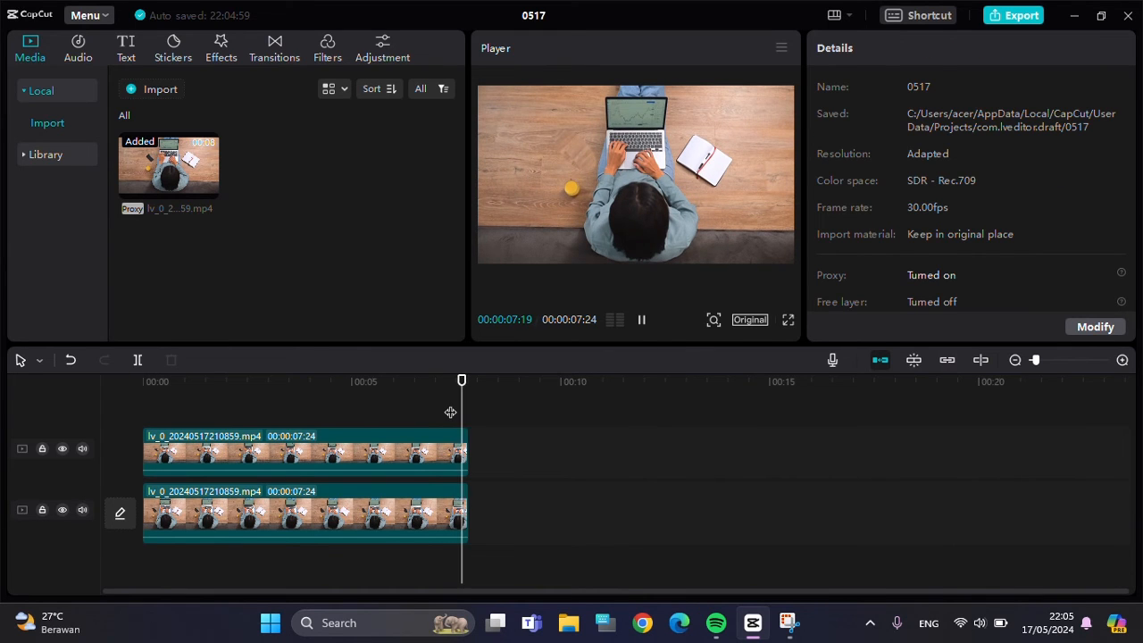